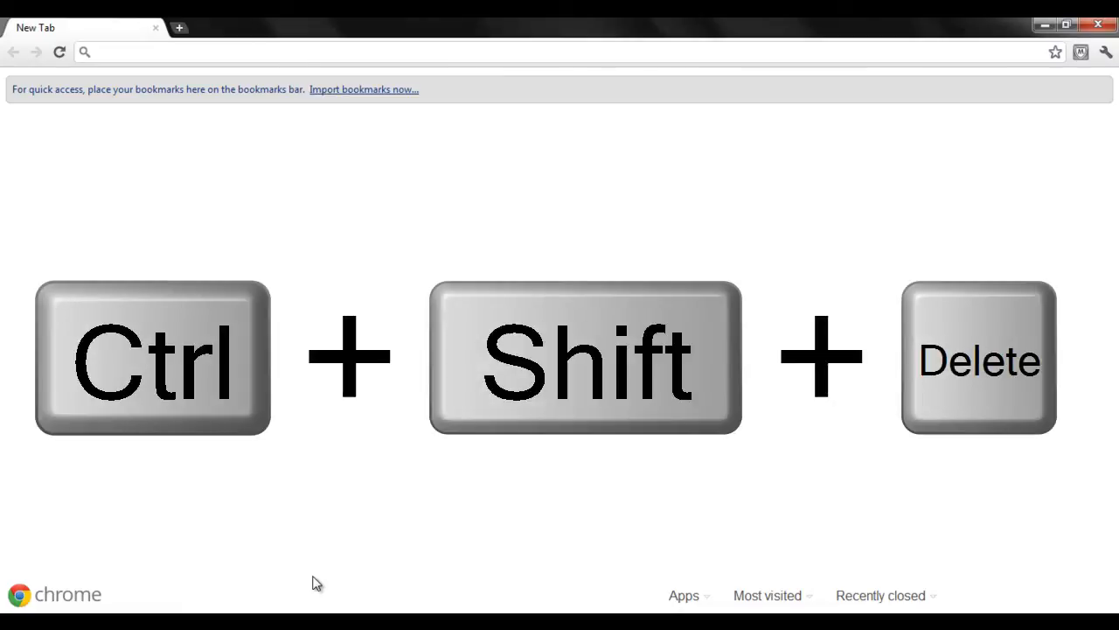
Show Chrome's Clear Browsing Data dialog for the beginning of time with 'Empty the cache' ticked.
{"action": "key", "text": "ctrl+shift+delete"}
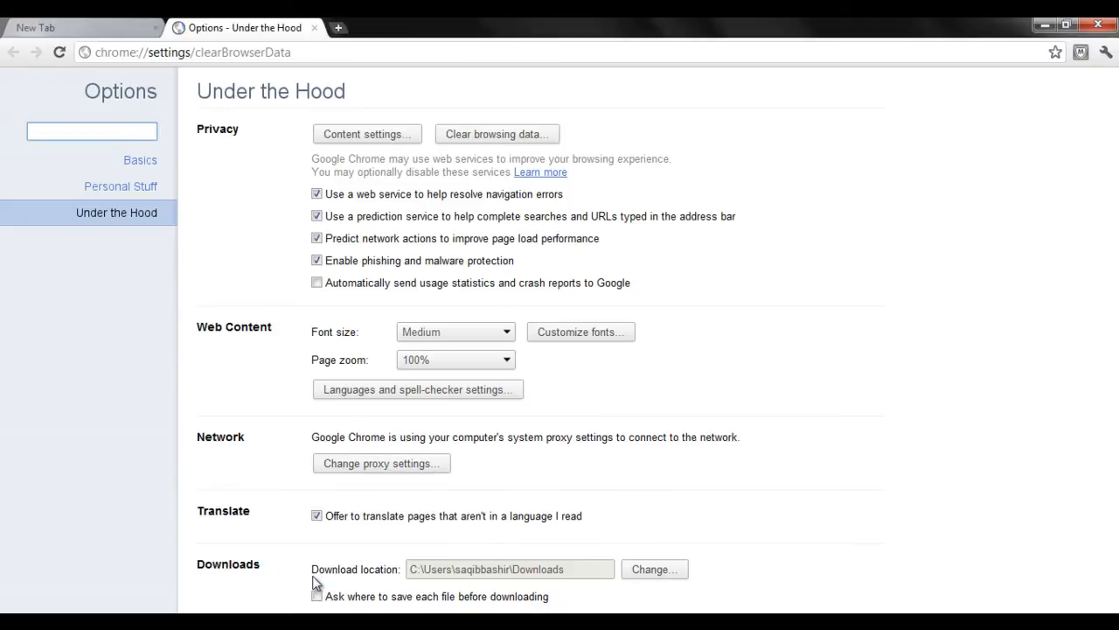
{"action": "left_click", "coordinate": [497, 133]}
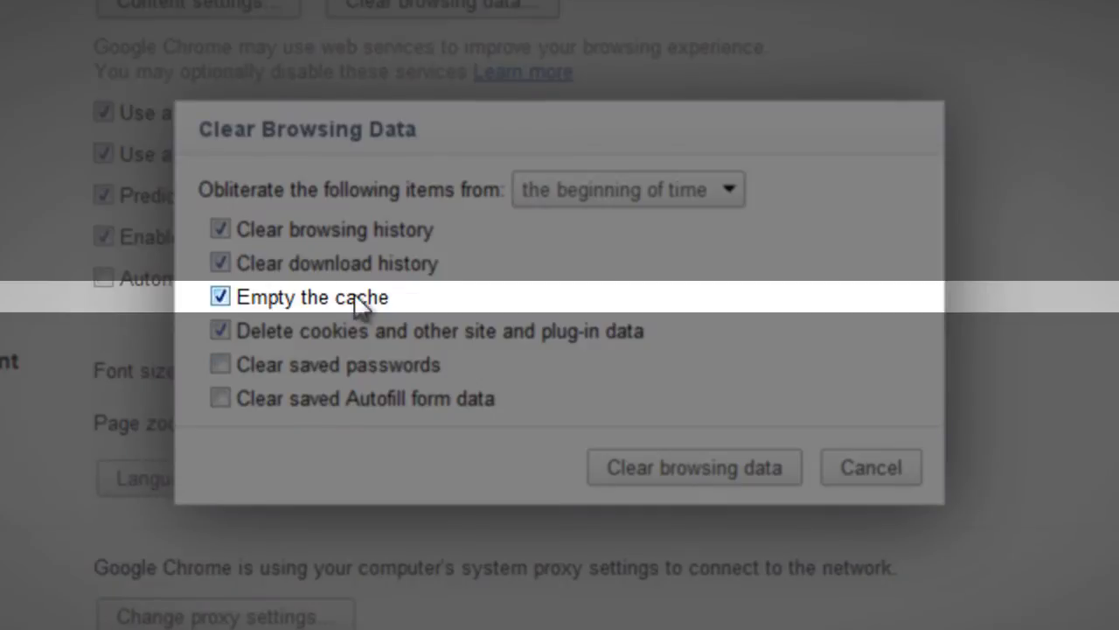
{"action": "mouse_move", "coordinate": [348, 322]}
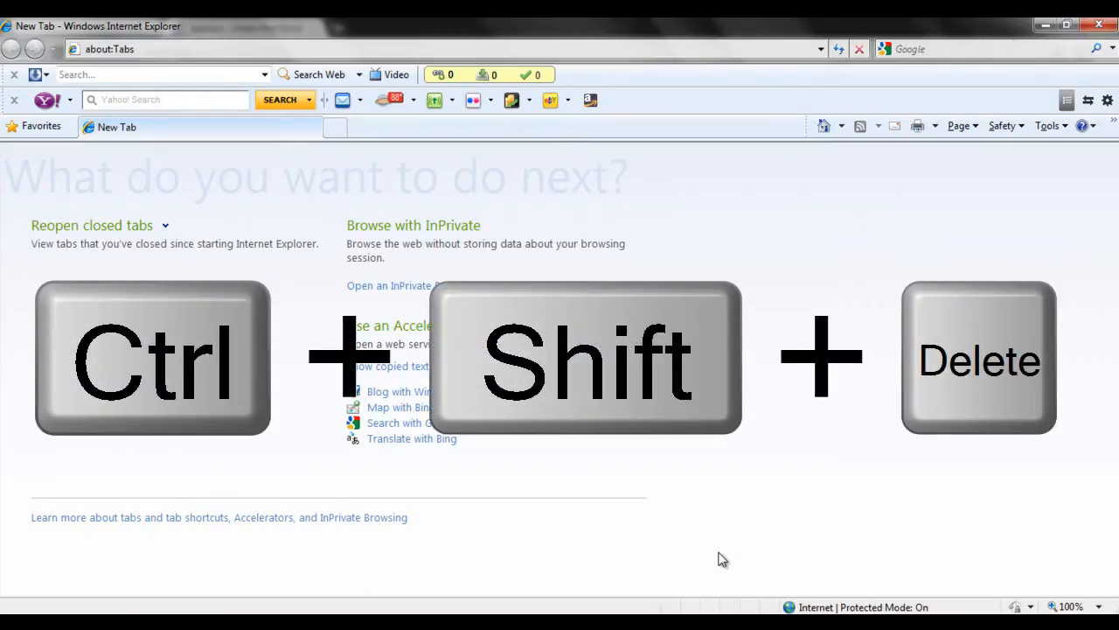
Show Internet Explorer's Delete Browsing History dialog via Ctrl+Shift+Delete.
{"action": "key", "text": "ctrl+shift+delete"}
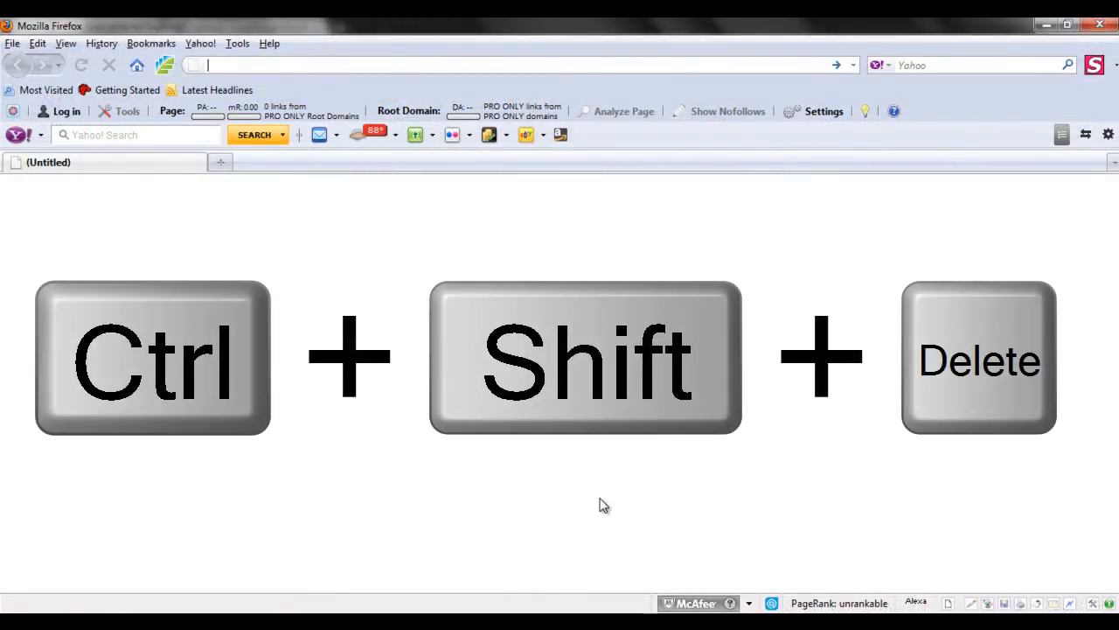
Show Firefox's Clear Recent History dialog with time range Everything and Cache ticked.
{"action": "key", "text": "ctrl+shift+delete"}
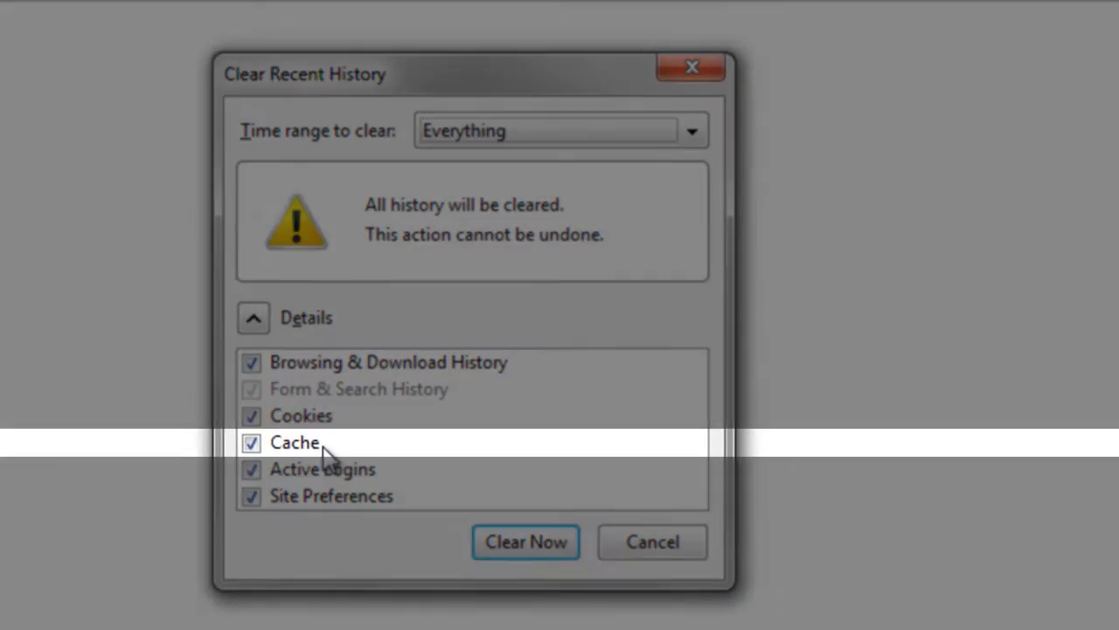
{"action": "mouse_move", "coordinate": [644, 458]}
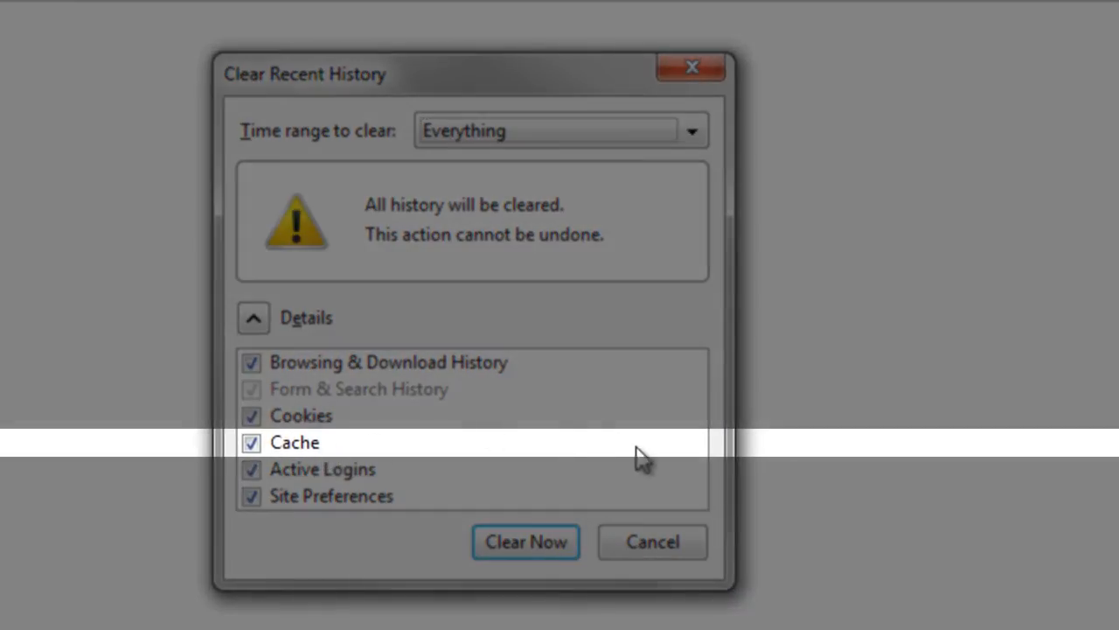
{"action": "mouse_move", "coordinate": [743, 472]}
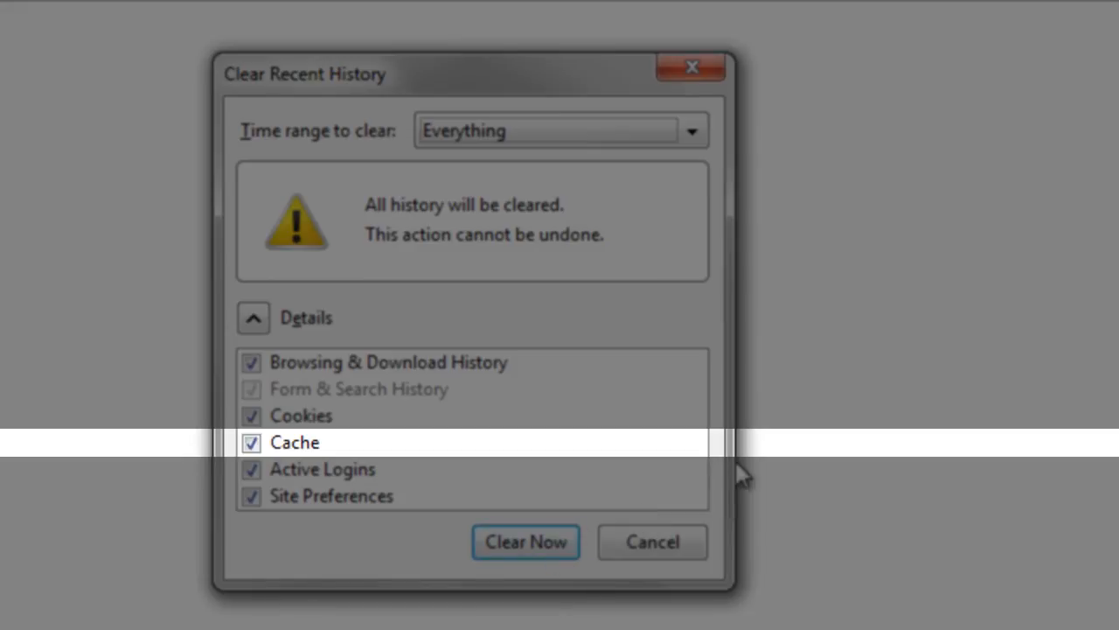
{"action": "left_click", "coordinate": [693, 129]}
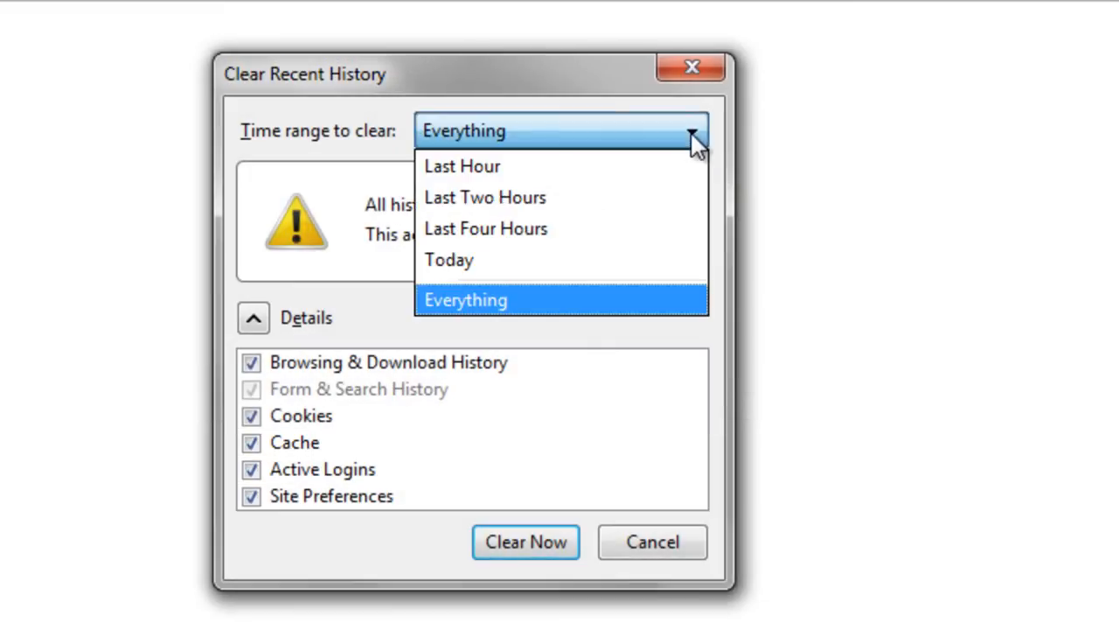
{"action": "mouse_move", "coordinate": [668, 214]}
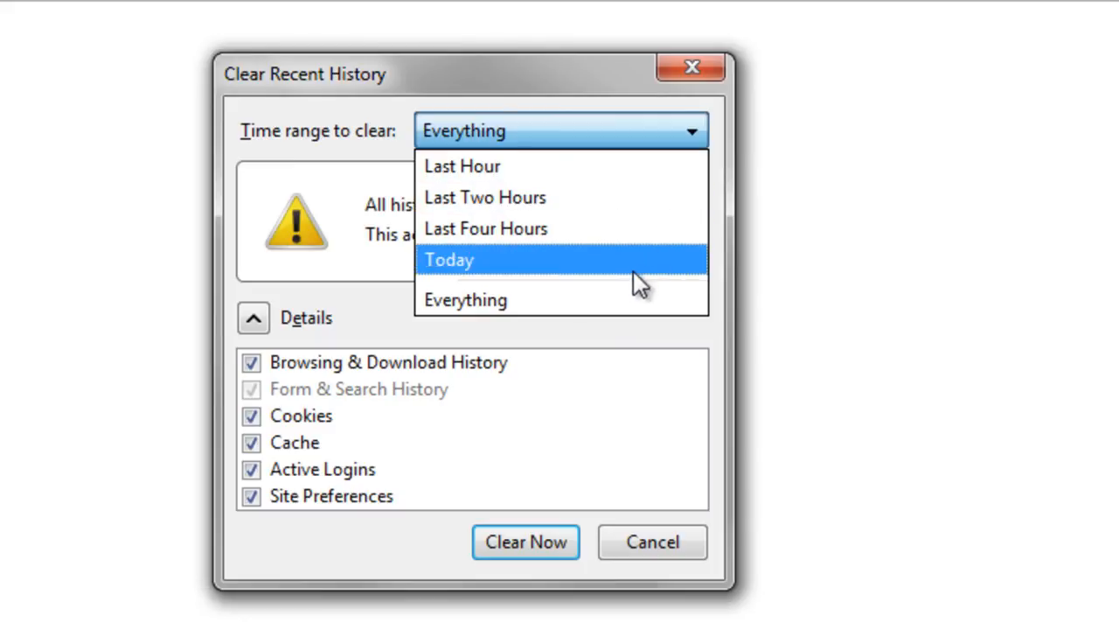
{"action": "left_click", "coordinate": [466, 299]}
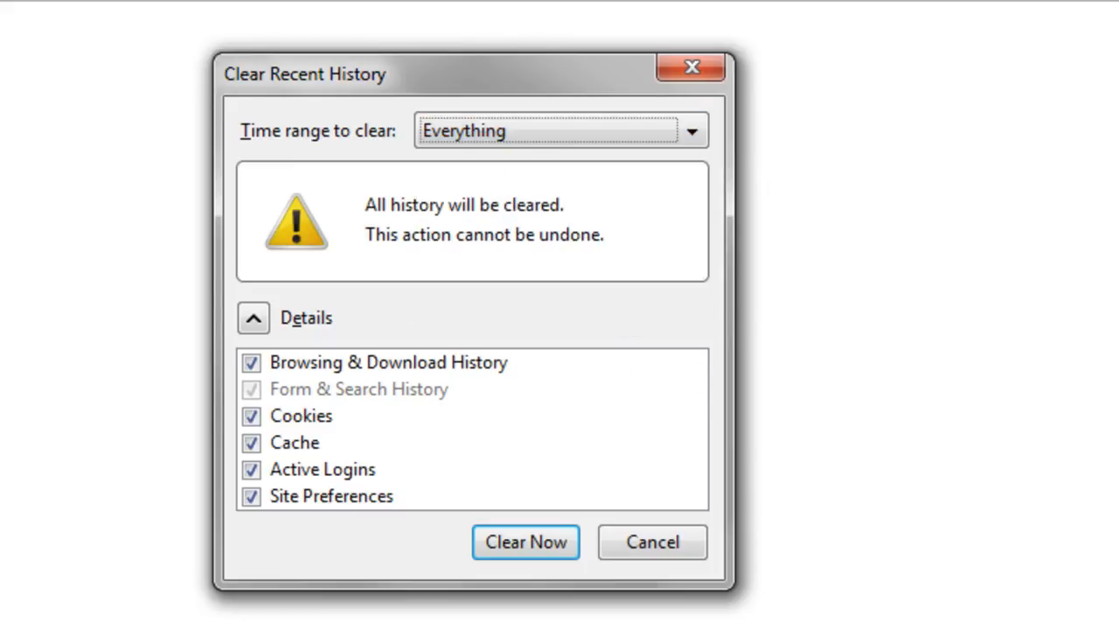